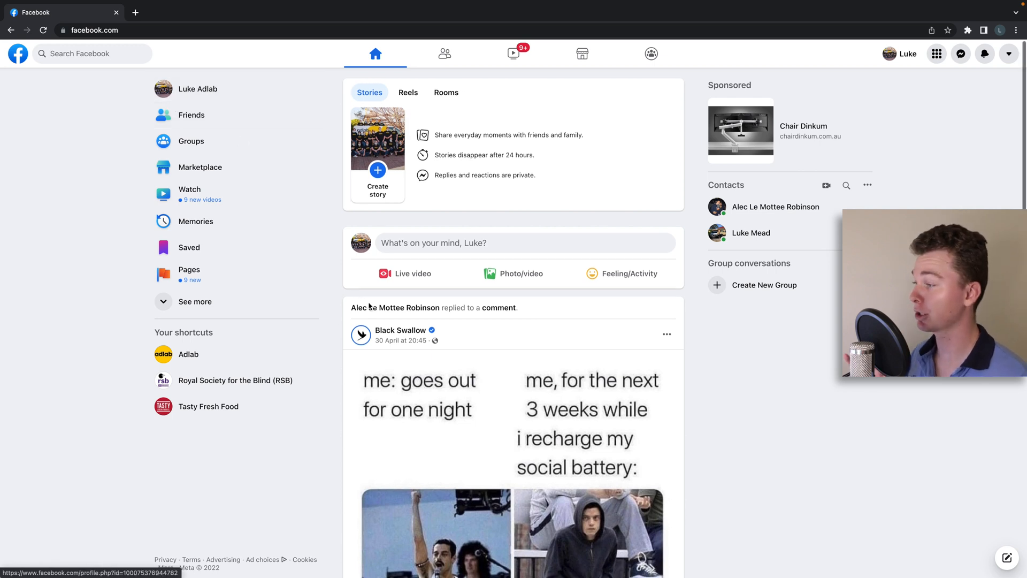
{"action": "mouse_move", "coordinate": [327, 251]}
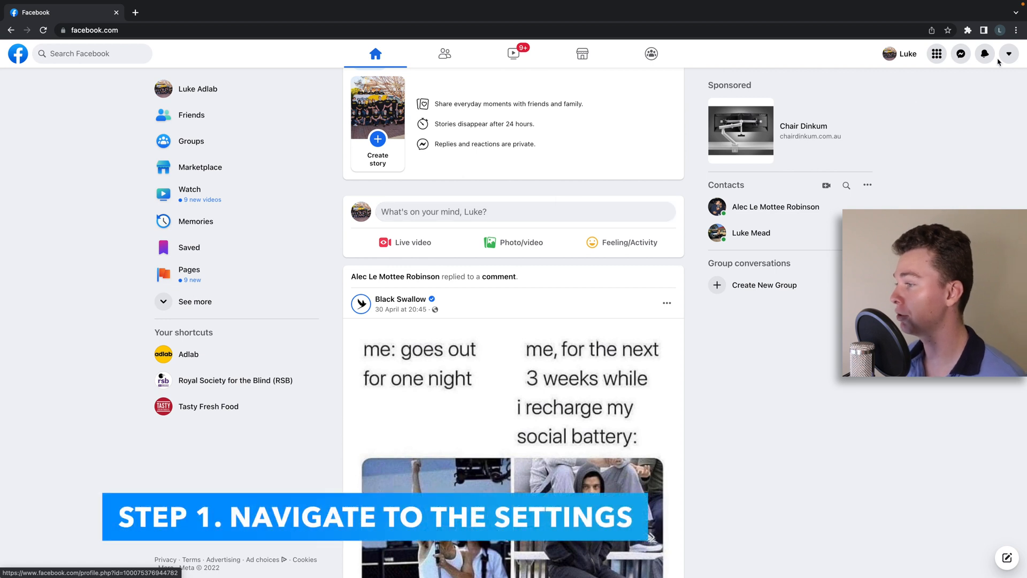
- Open General Account Settings through the account menu's Settings & privacy, showing the name Luke Adlab
{"action": "left_click", "coordinate": [1009, 53]}
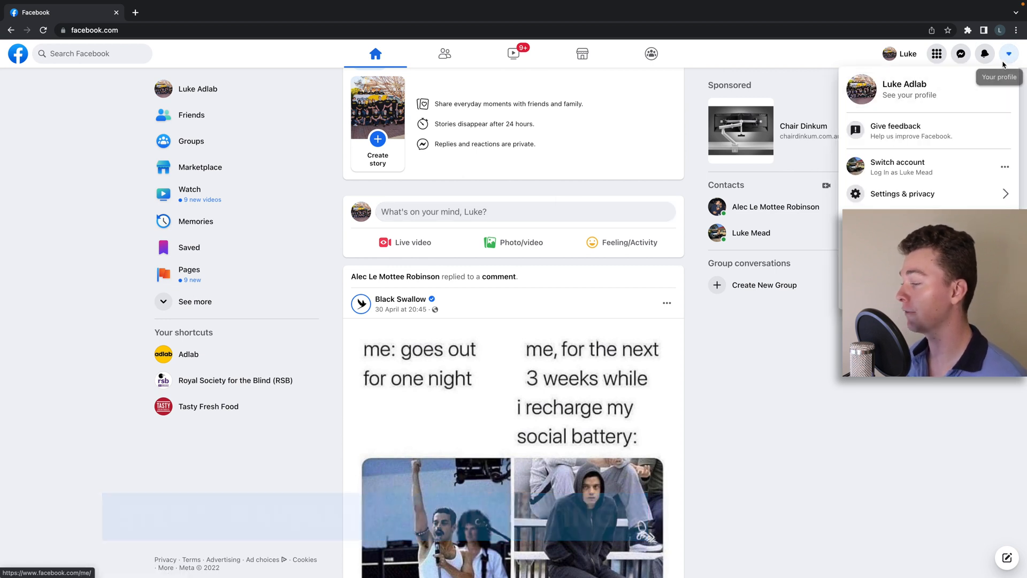
{"action": "scroll", "scroll_direction": "down", "scroll_amount": 3}
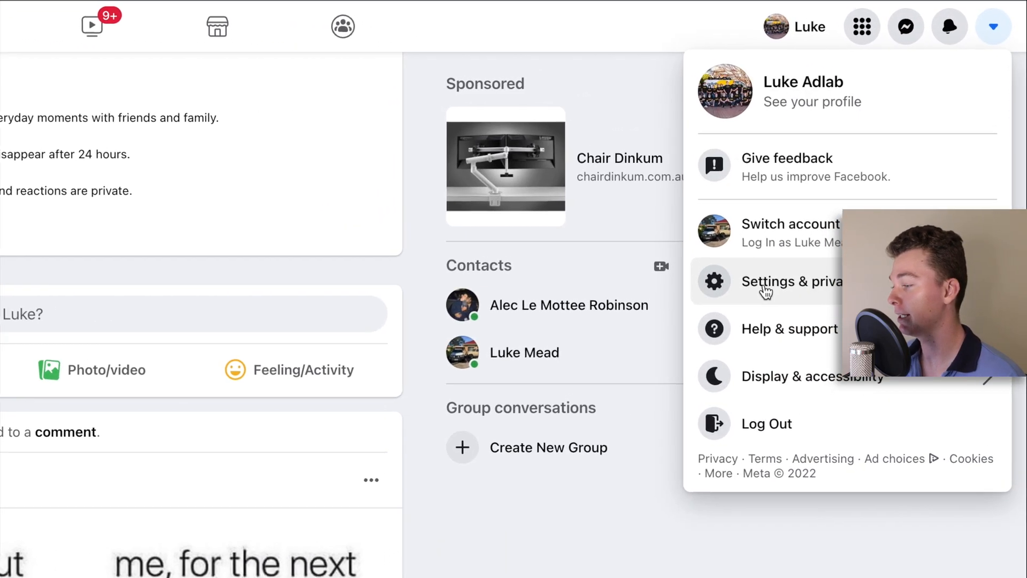
{"action": "left_click", "coordinate": [792, 281]}
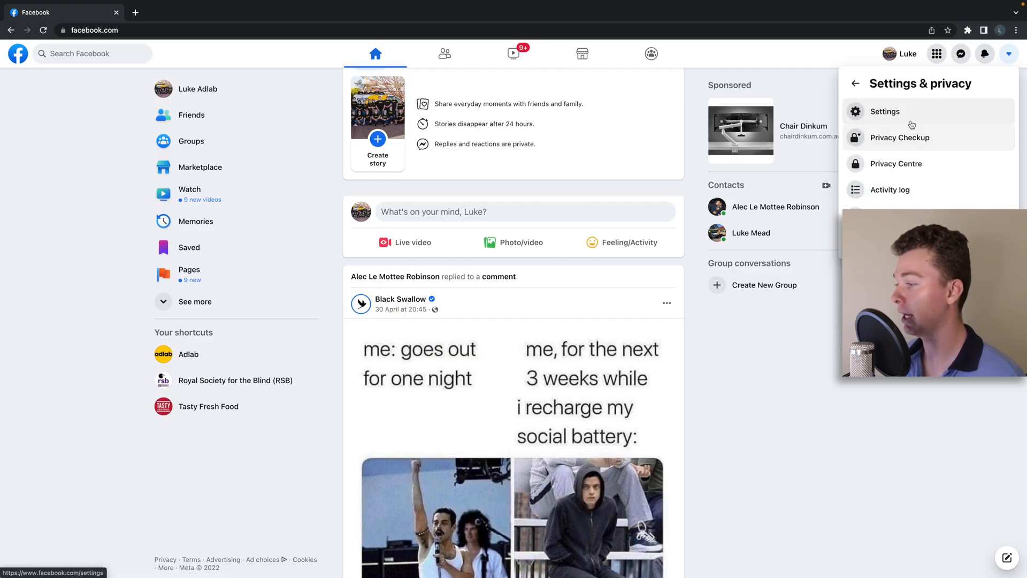
{"action": "left_click", "coordinate": [885, 111]}
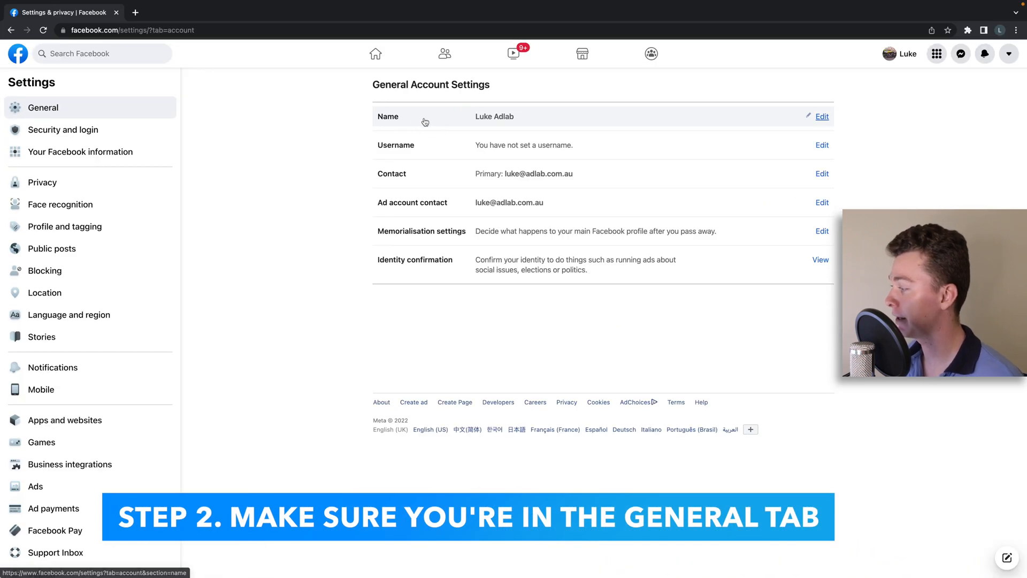
{"action": "mouse_move", "coordinate": [700, 120]}
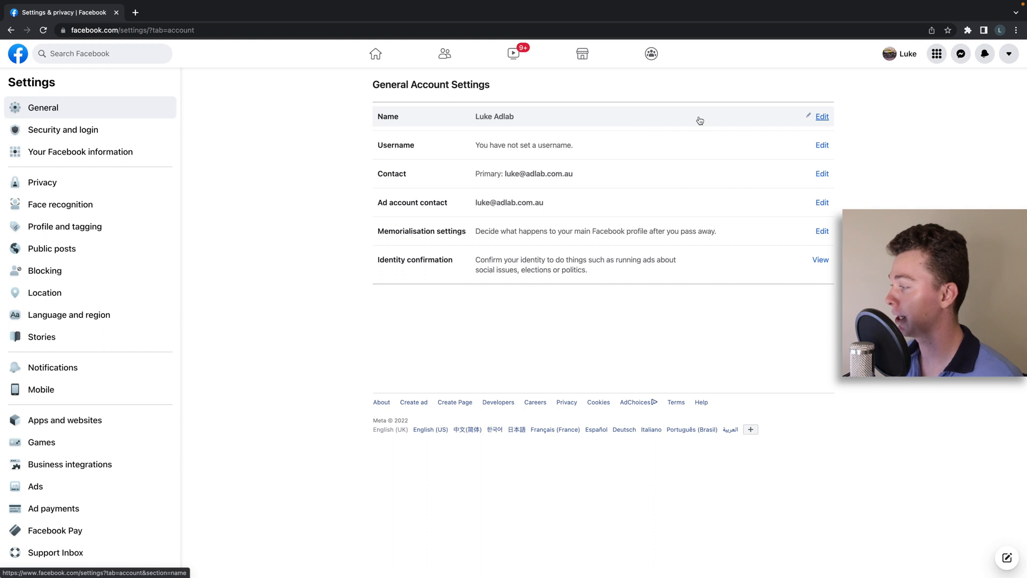
- Edit the account name, replacing first name Luke with Tyncob and keeping surname Adlab
{"action": "left_click", "coordinate": [822, 116]}
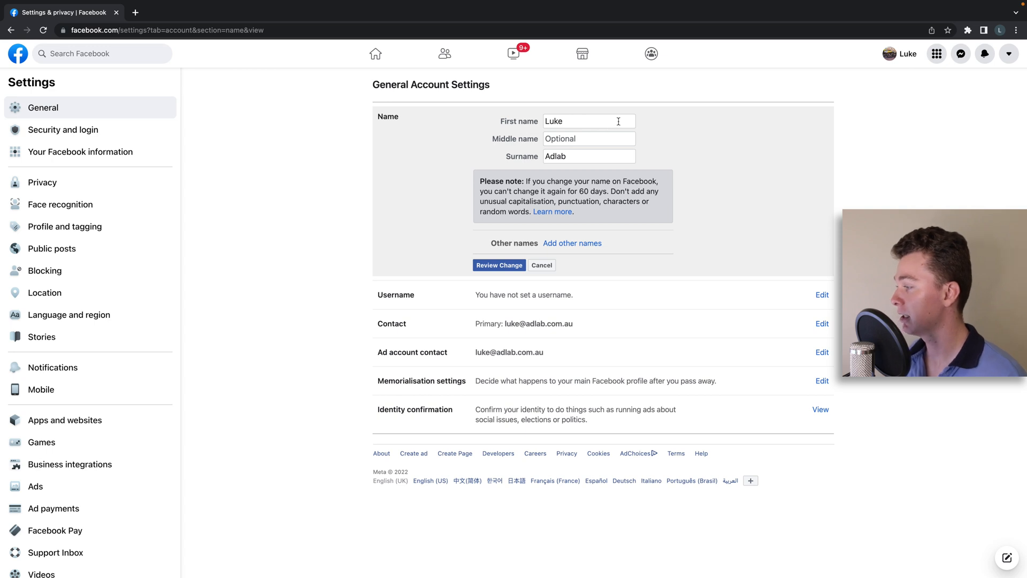
{"action": "left_click", "coordinate": [587, 121]}
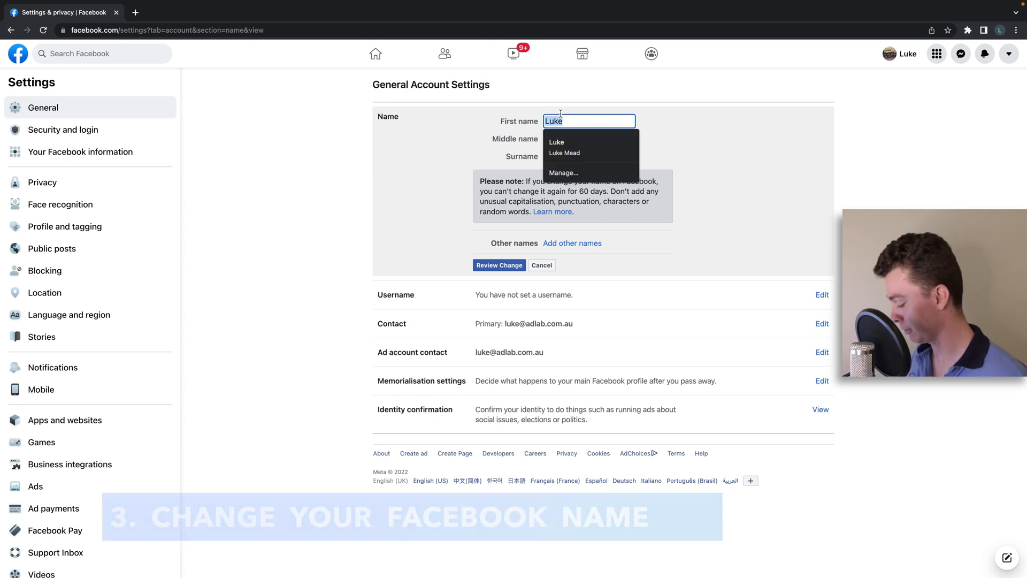
{"action": "type", "text": "Tynco"}
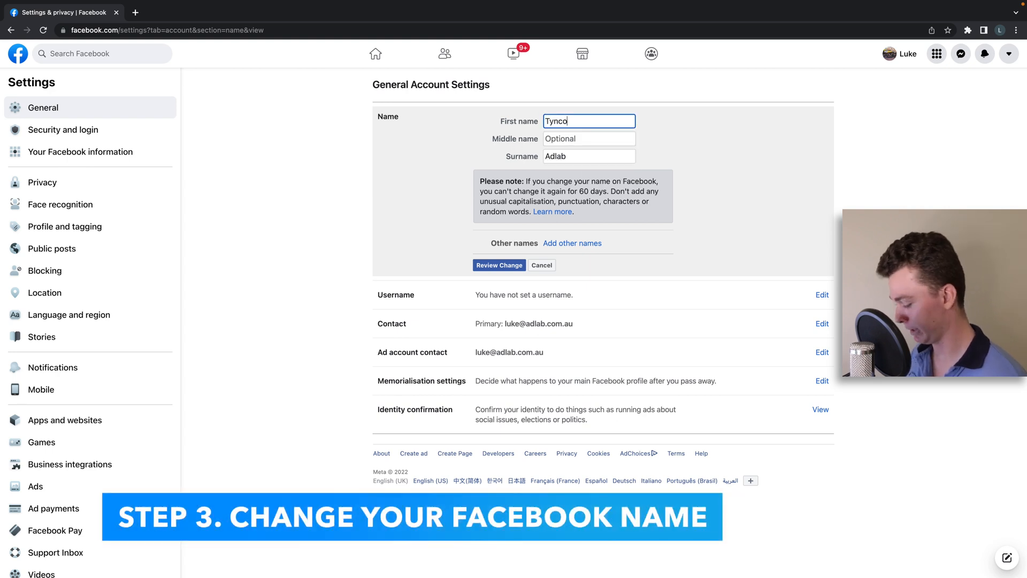
{"action": "type", "text": "b"}
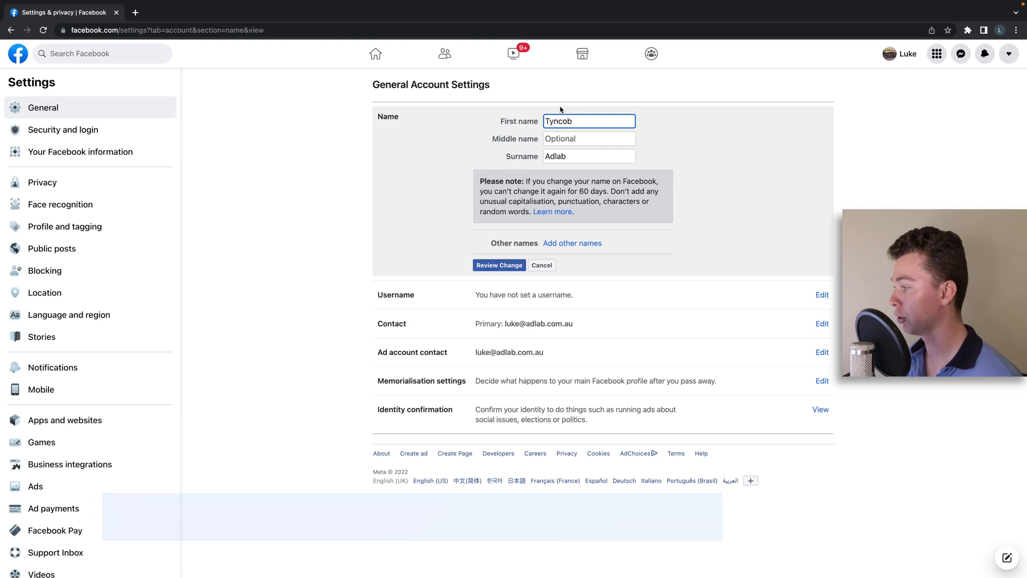
{"action": "left_click", "coordinate": [587, 138]}
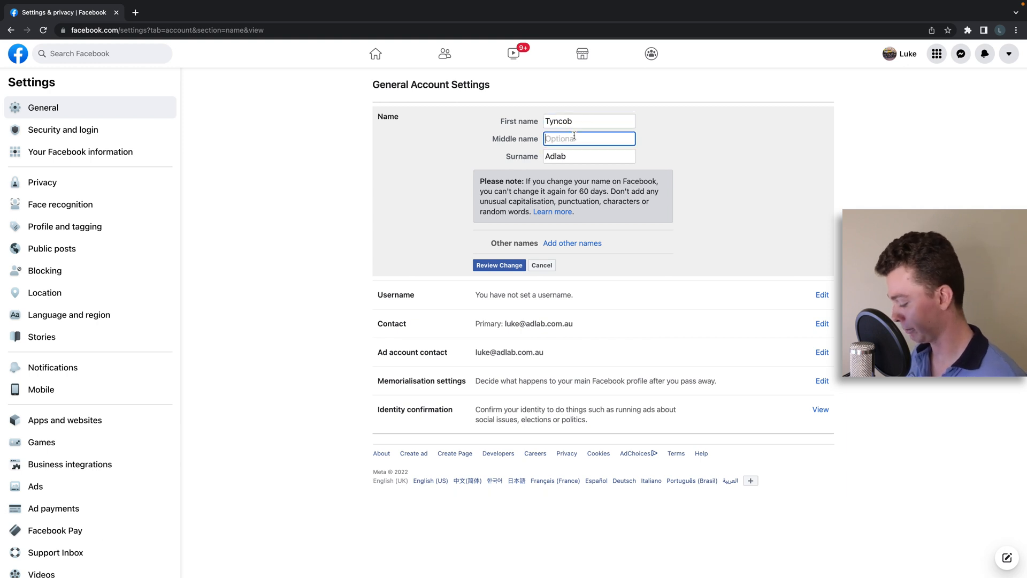
{"action": "type", "text": "Stev"}
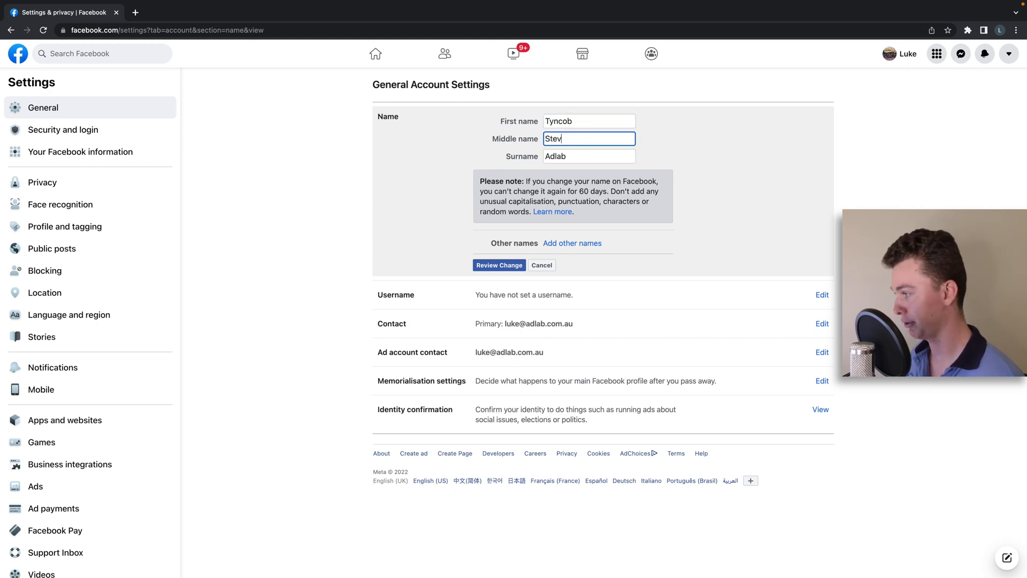
{"action": "type", "text": "e"}
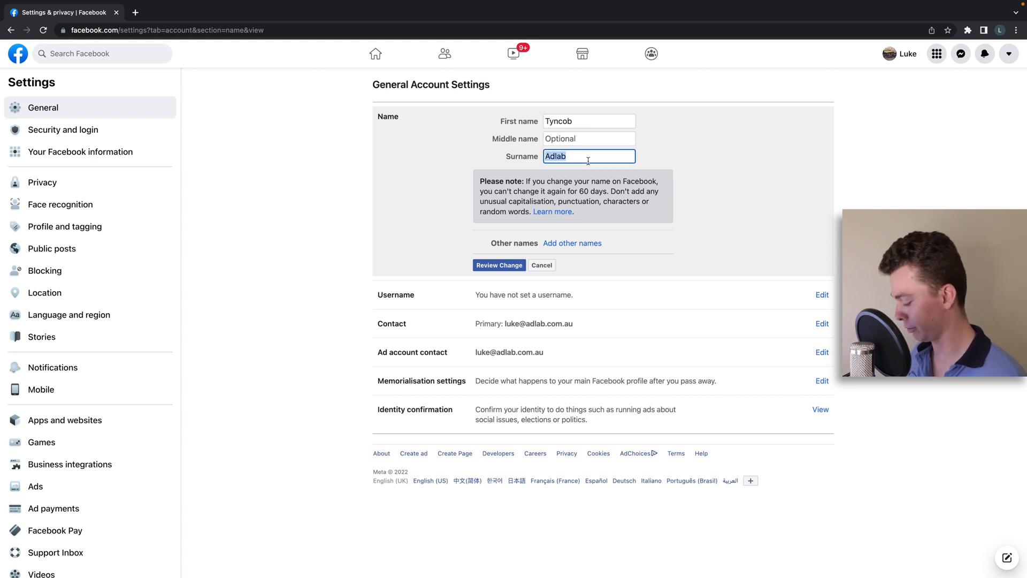
{"action": "type", "text": "Steve"}
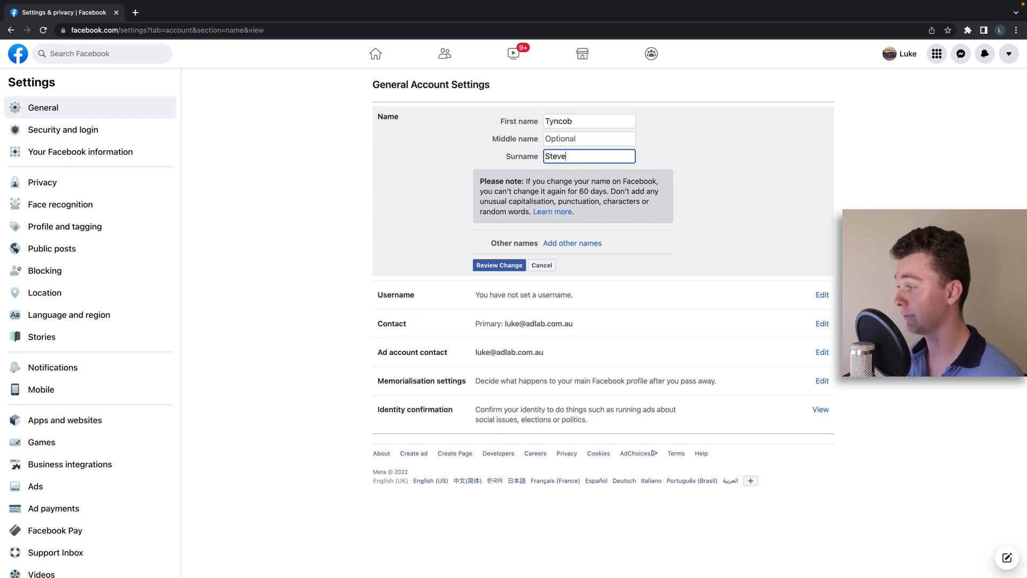
{"action": "type", "text": "Adlab"}
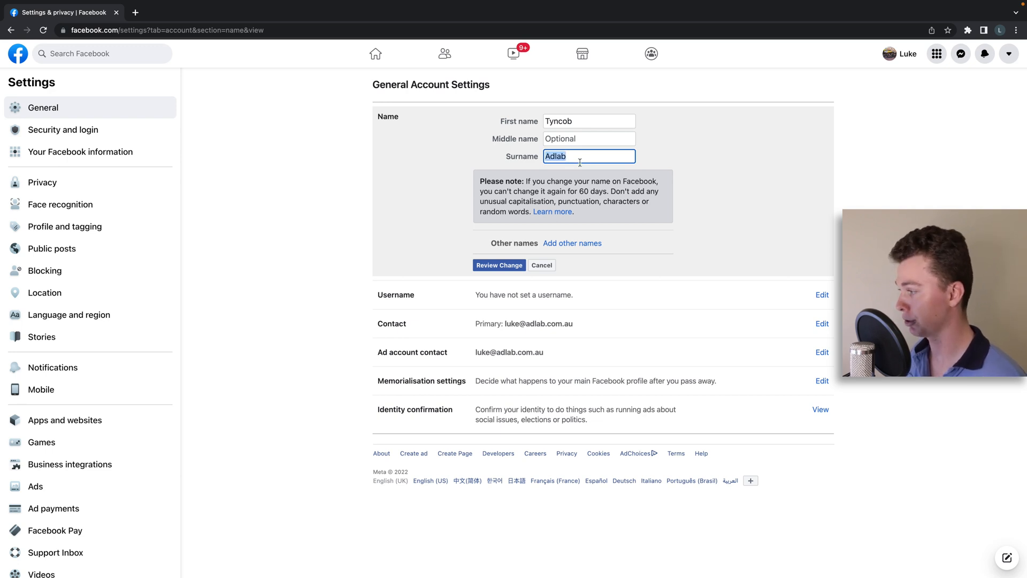
{"action": "mouse_move", "coordinate": [752, 164]}
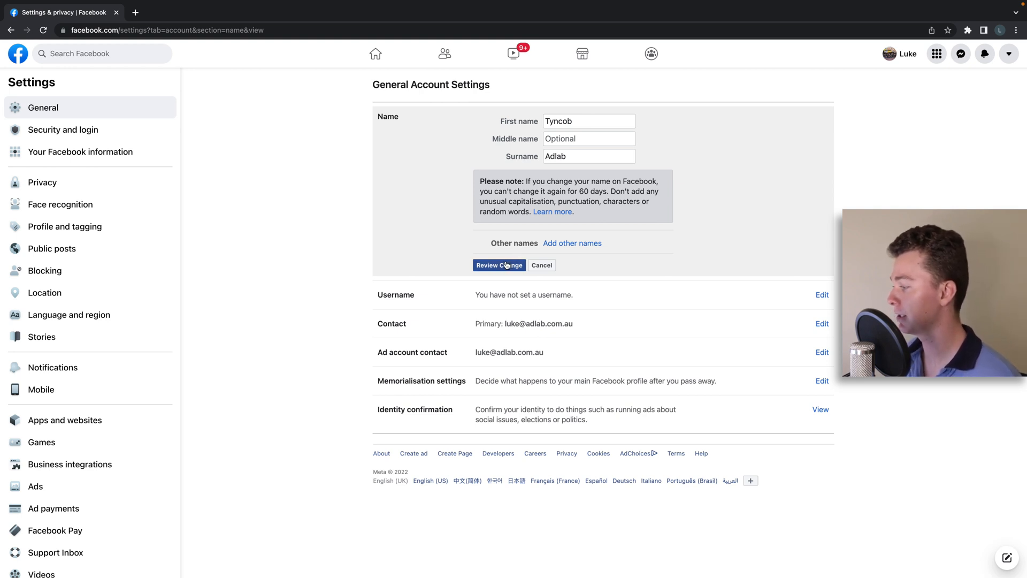
{"action": "mouse_move", "coordinate": [563, 254]}
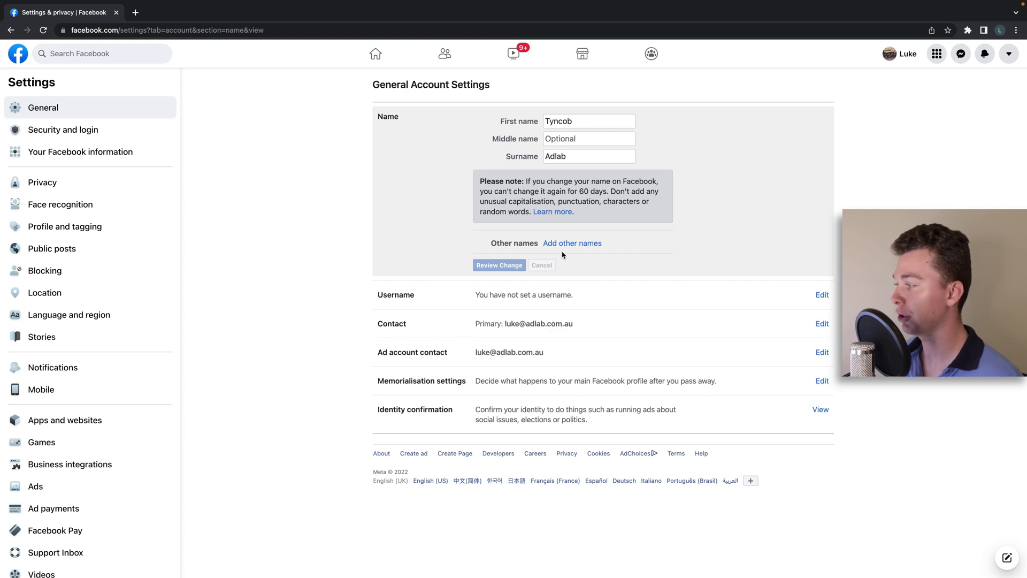
- Review the name Tyncob Adlab, confirm with the password, and decline Chrome's password update
{"action": "left_click", "coordinate": [499, 265]}
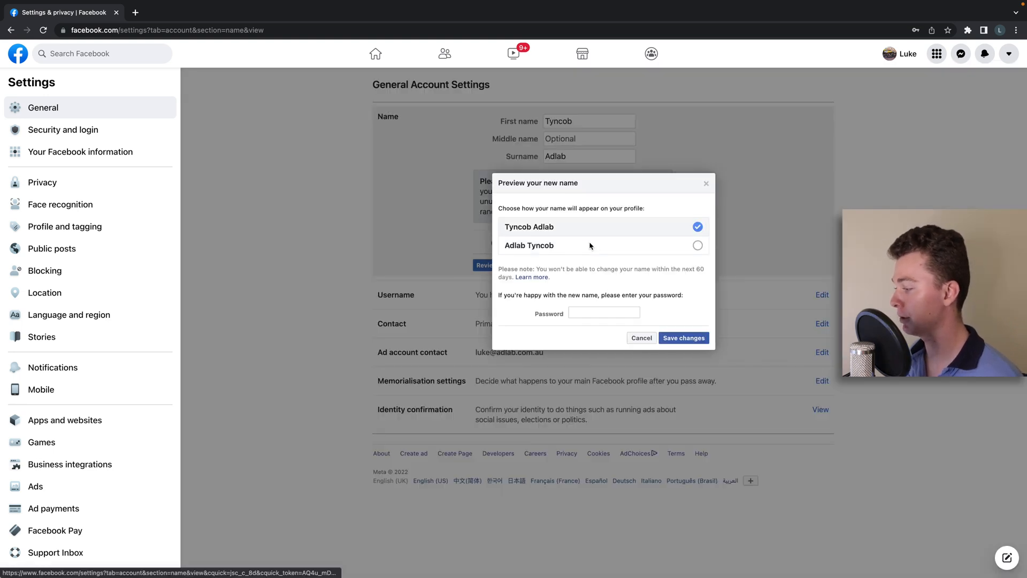
{"action": "left_click", "coordinate": [603, 313]}
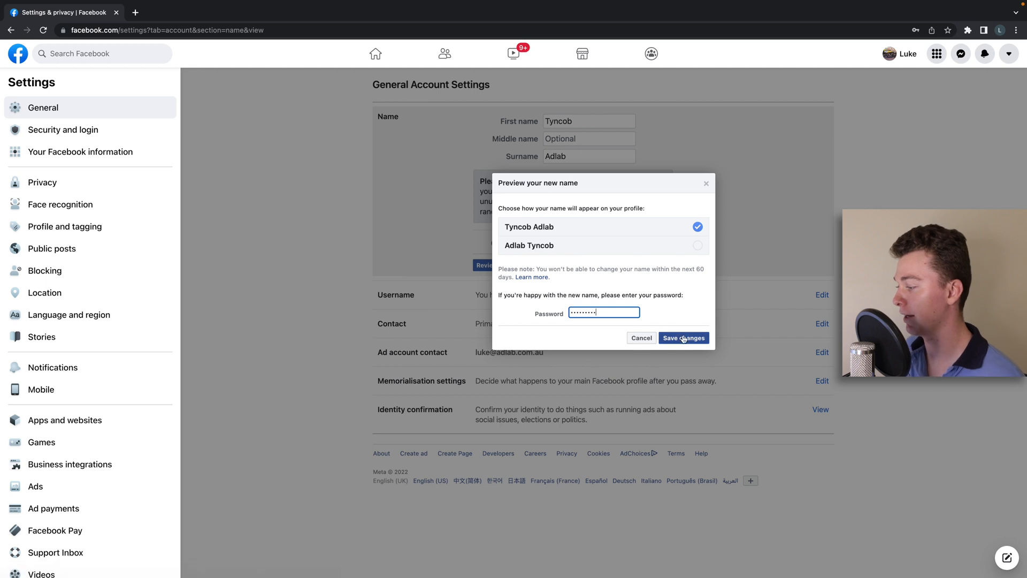
{"action": "mouse_move", "coordinate": [703, 278]}
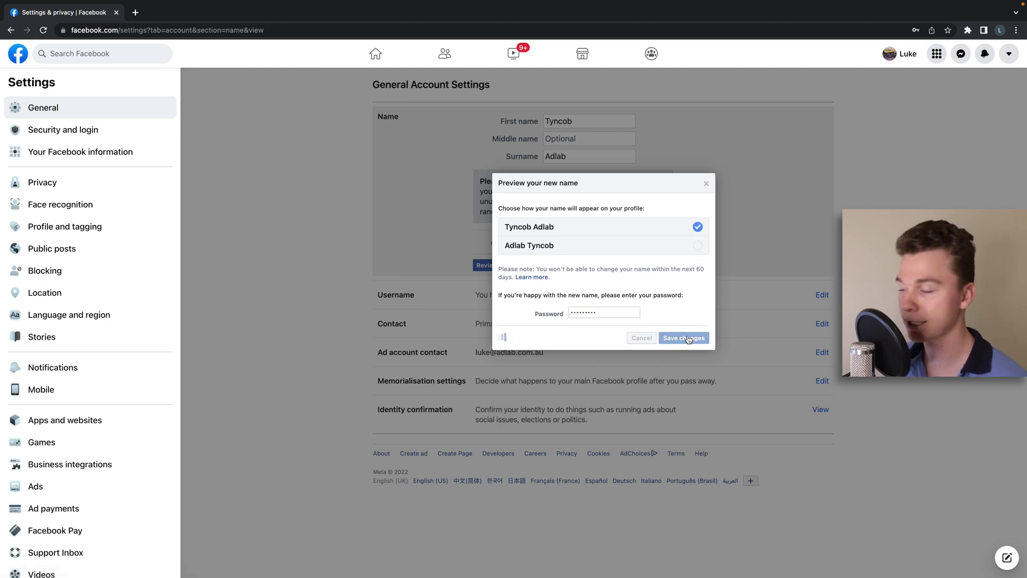
{"action": "left_click", "coordinate": [683, 338]}
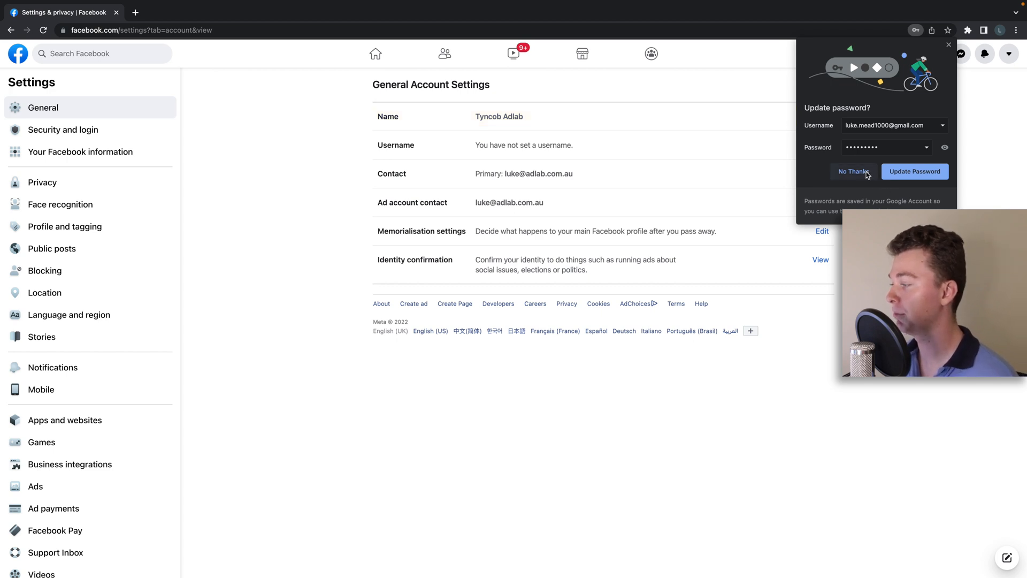
{"action": "left_click", "coordinate": [852, 171]}
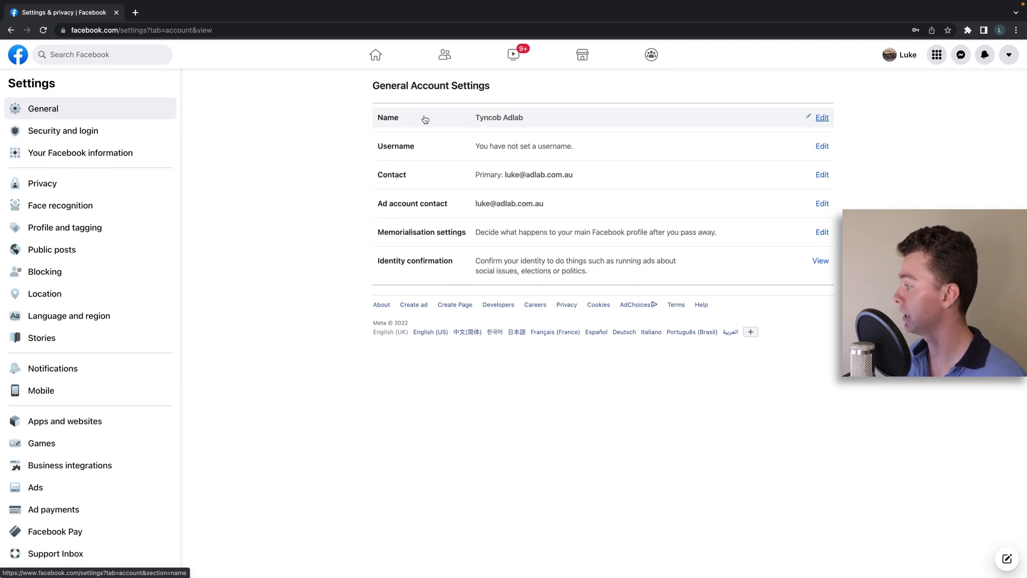
- Go to the home feed and dismiss the remember-password card
{"action": "left_click", "coordinate": [375, 55]}
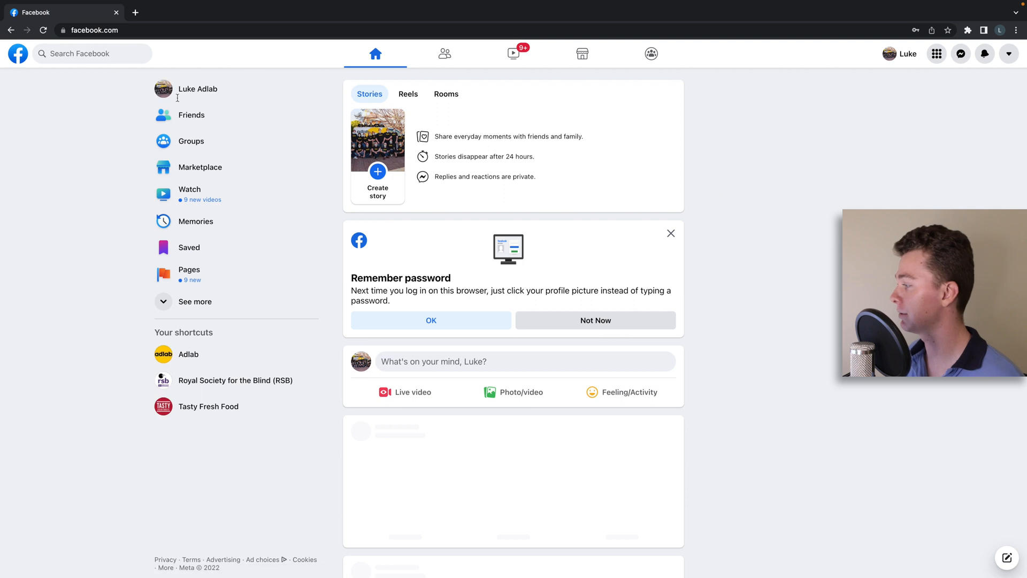
{"action": "left_click", "coordinate": [198, 88]}
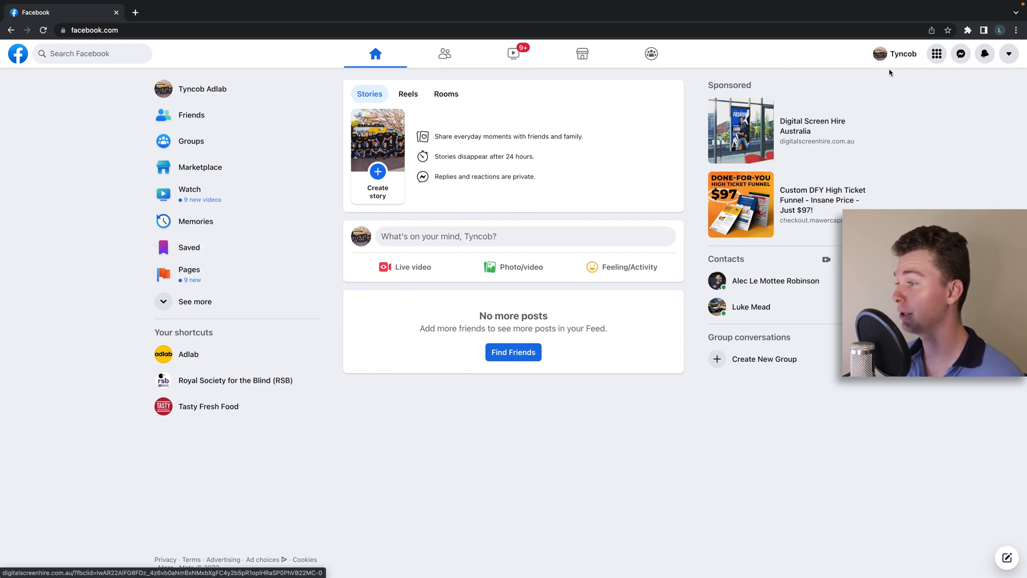
- Reopen General Account Settings via the account menu's Settings & privacy to confirm Tyncob Adlab
{"action": "left_click", "coordinate": [1009, 54]}
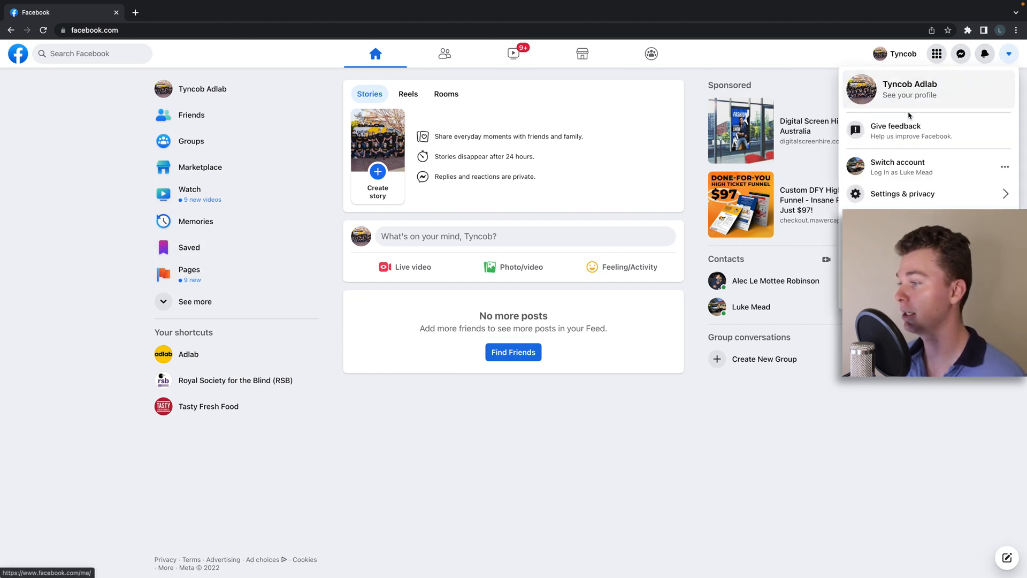
{"action": "left_click", "coordinate": [902, 193]}
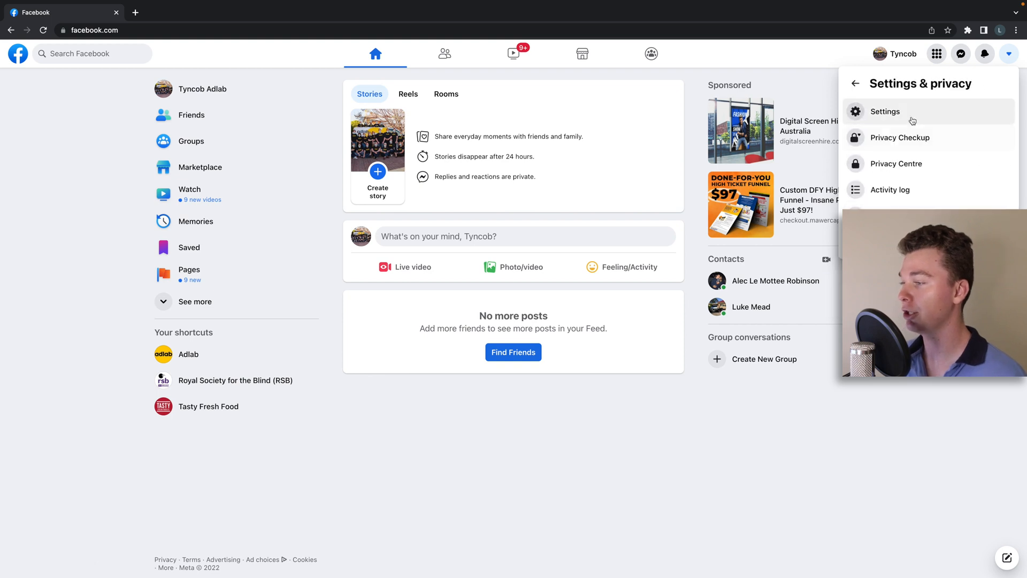
{"action": "left_click", "coordinate": [885, 112]}
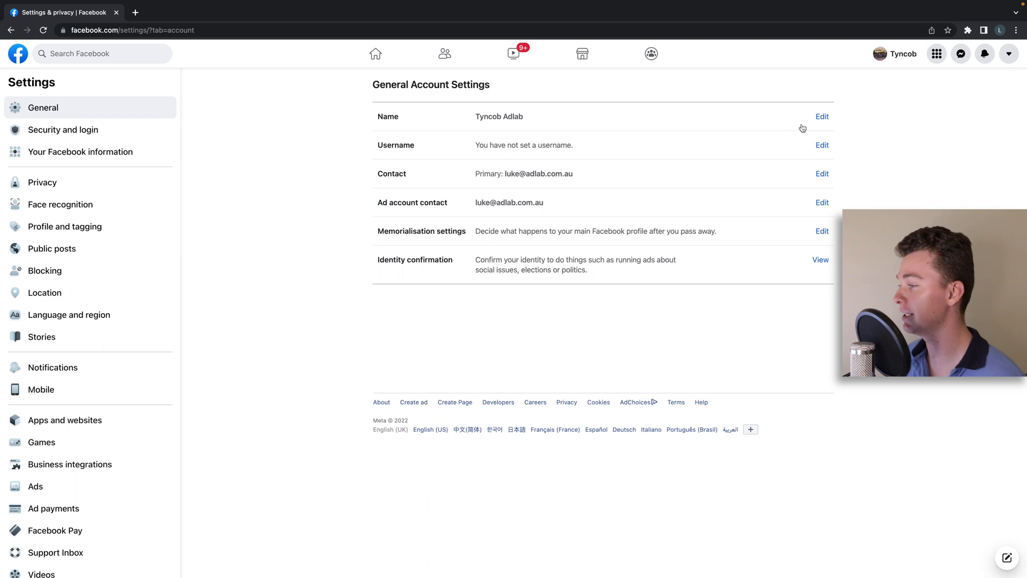
- Expand the Name section to show the previous name and 60-day change restriction
{"action": "left_click", "coordinate": [822, 116]}
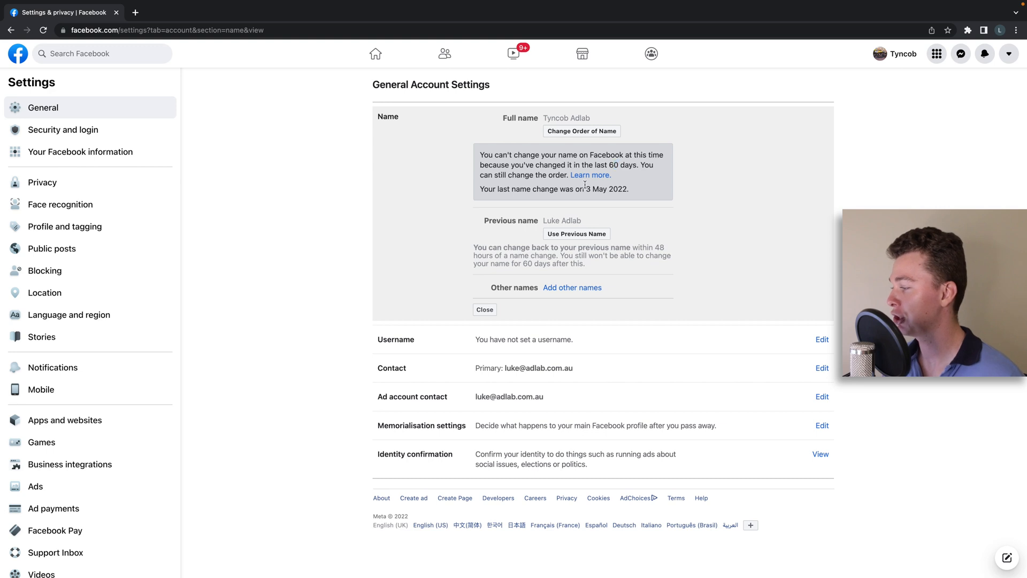
{"action": "mouse_move", "coordinate": [839, 46]}
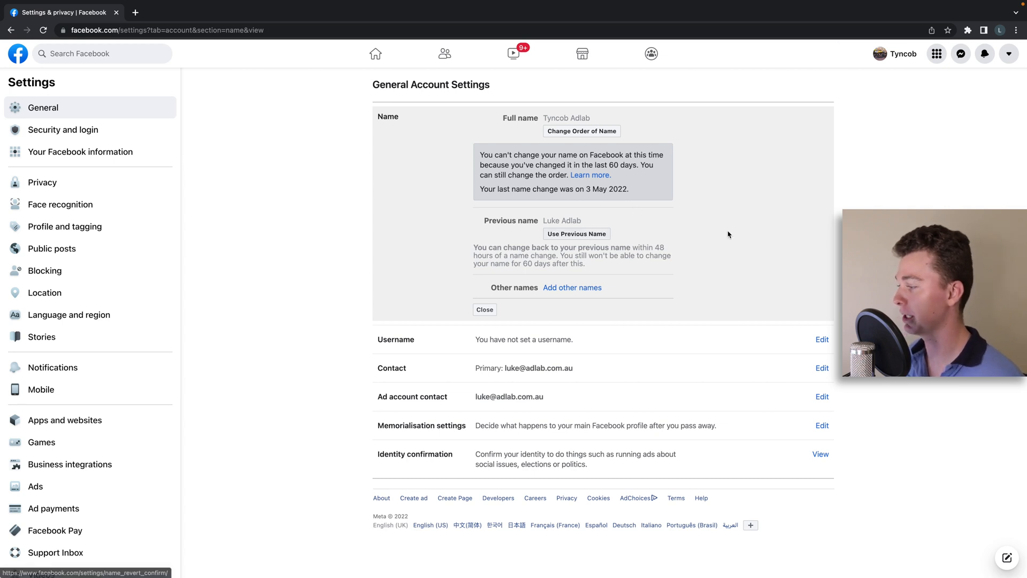
{"action": "mouse_move", "coordinate": [710, 220]}
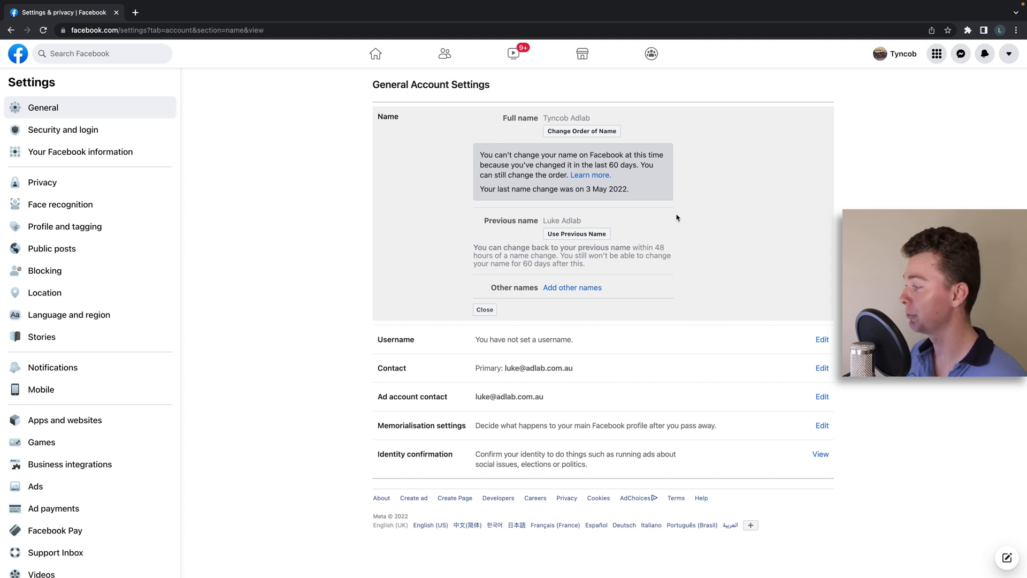
{"action": "mouse_move", "coordinate": [701, 199]}
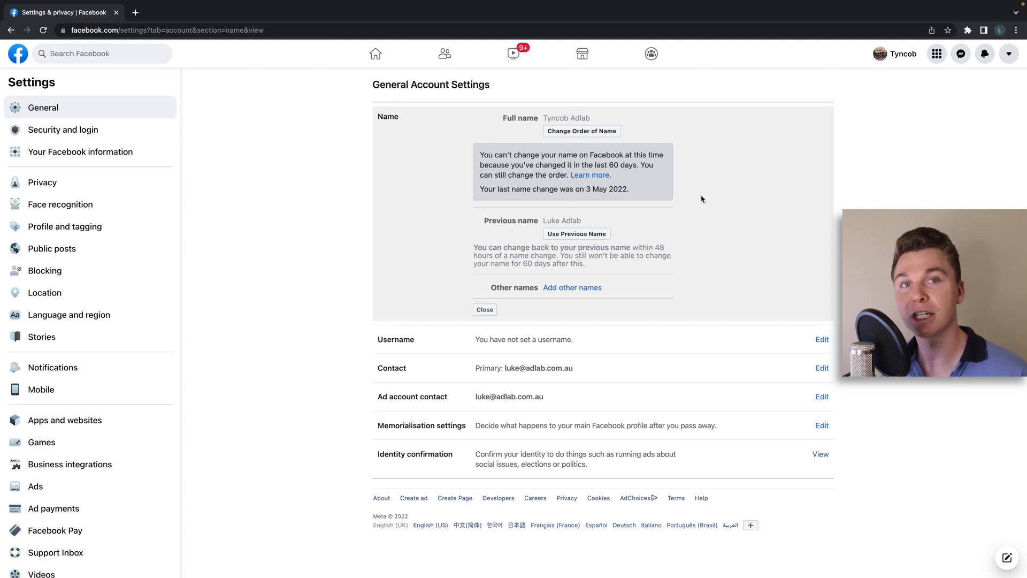